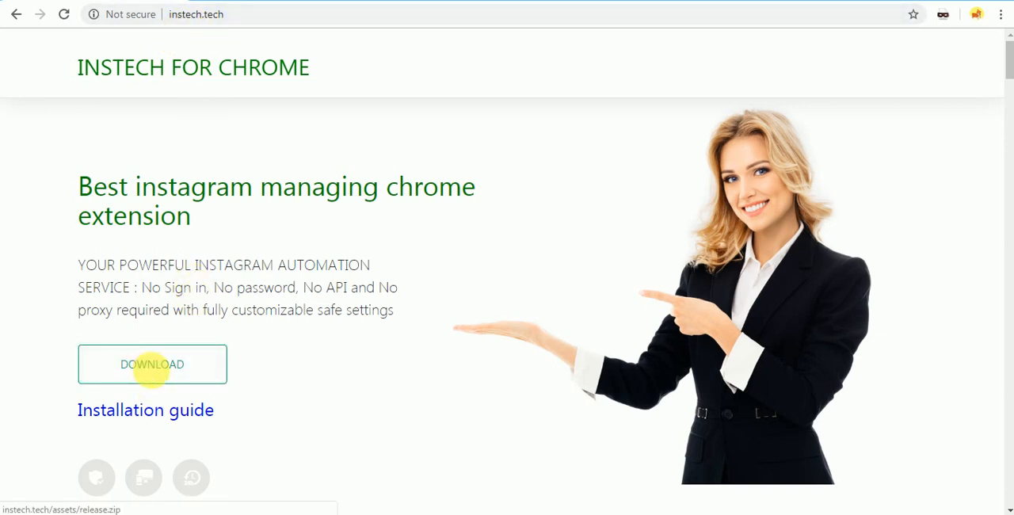
Download the Instech release (13).zip from instech.tech and open it from the downloads bar.
{"action": "left_click", "coordinate": [152, 364]}
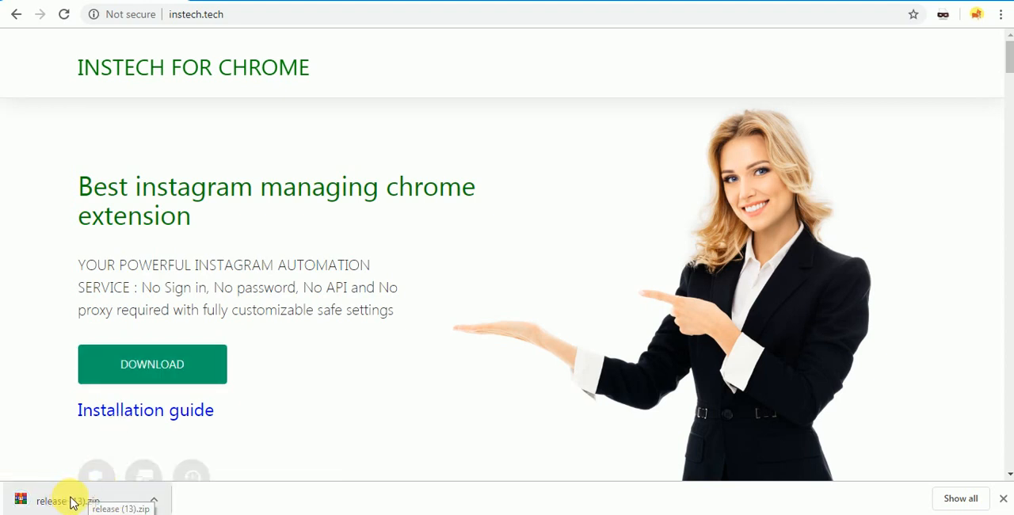
{"action": "left_click", "coordinate": [71, 501]}
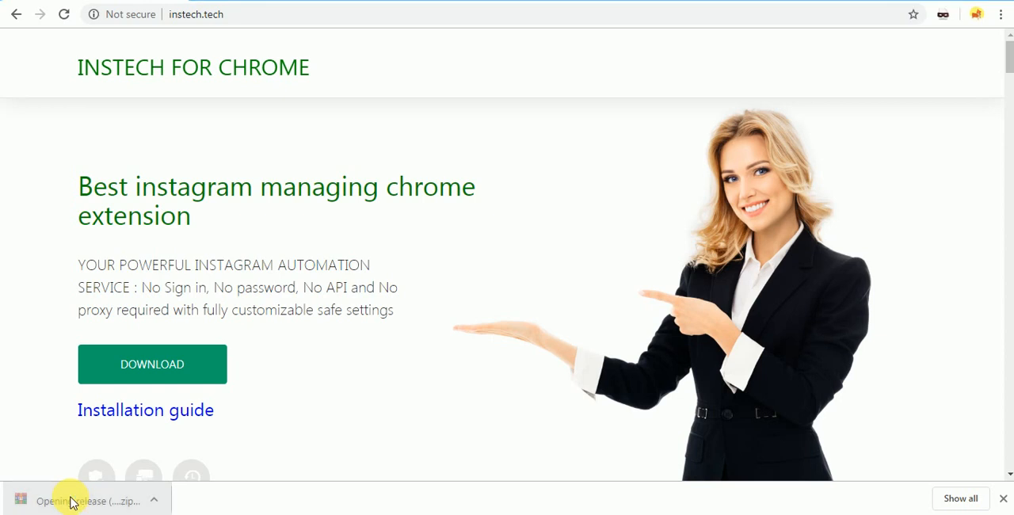
Dismiss WinRAR's 'Please purchase WinRAR license' reminder to view the archive's release folder.
{"action": "left_click", "coordinate": [88, 501]}
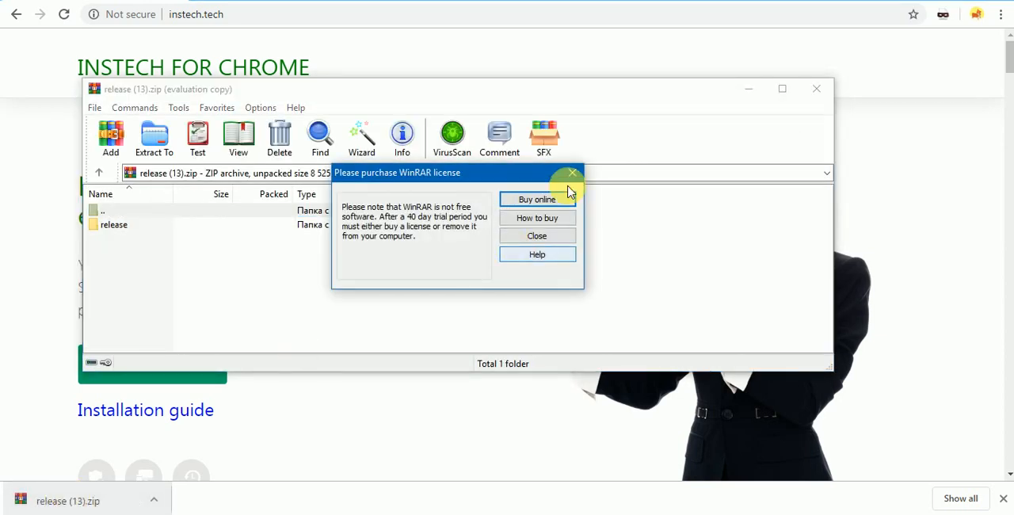
{"action": "left_click", "coordinate": [572, 173]}
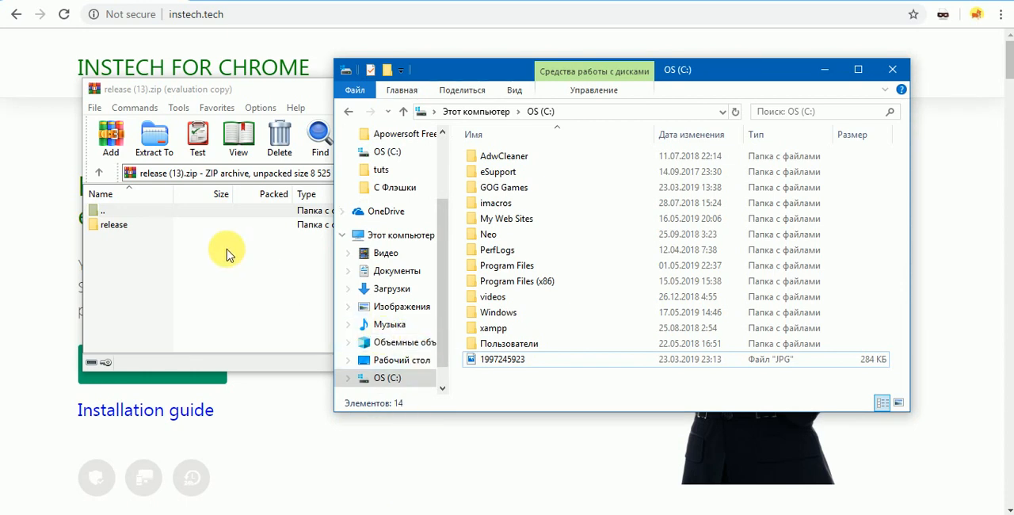
Drag the release folder from WinRAR onto OS (C:), then return to Chrome.
{"action": "left_click", "coordinate": [113, 224]}
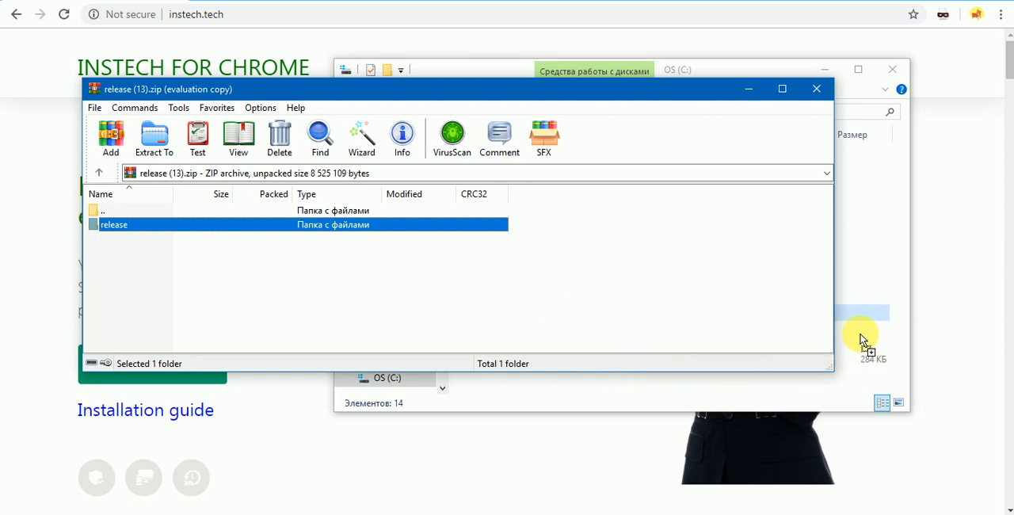
{"action": "left_click", "coordinate": [154, 136]}
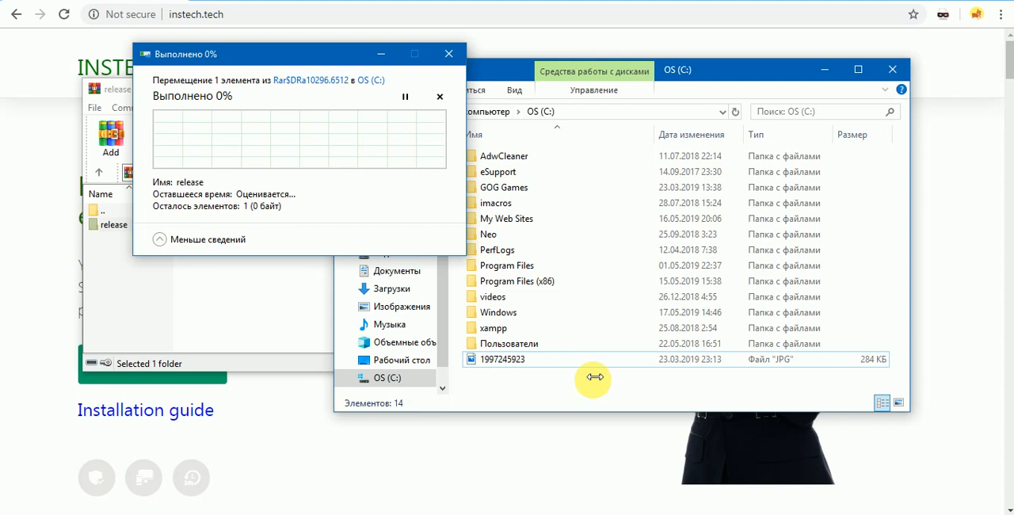
{"action": "mouse_move", "coordinate": [516, 397]}
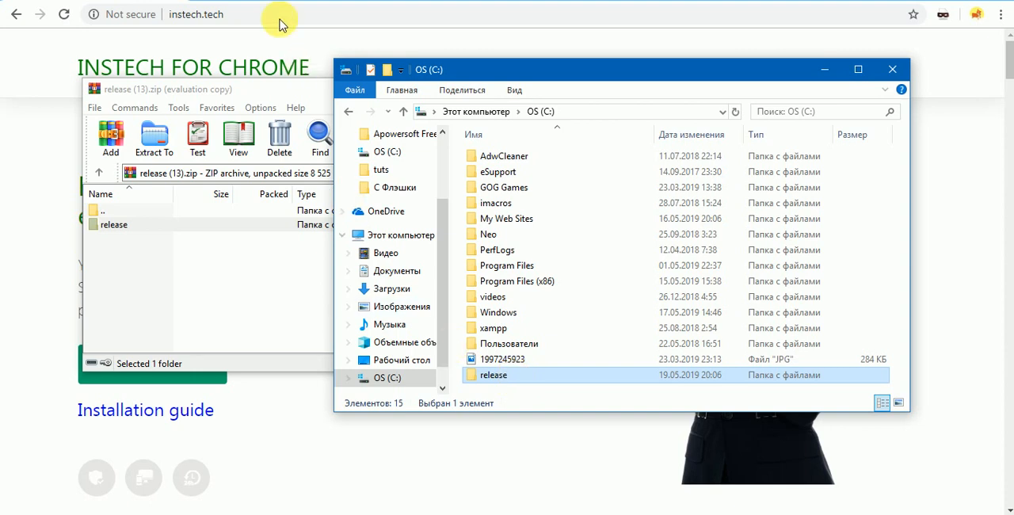
{"action": "left_click", "coordinate": [169, 89]}
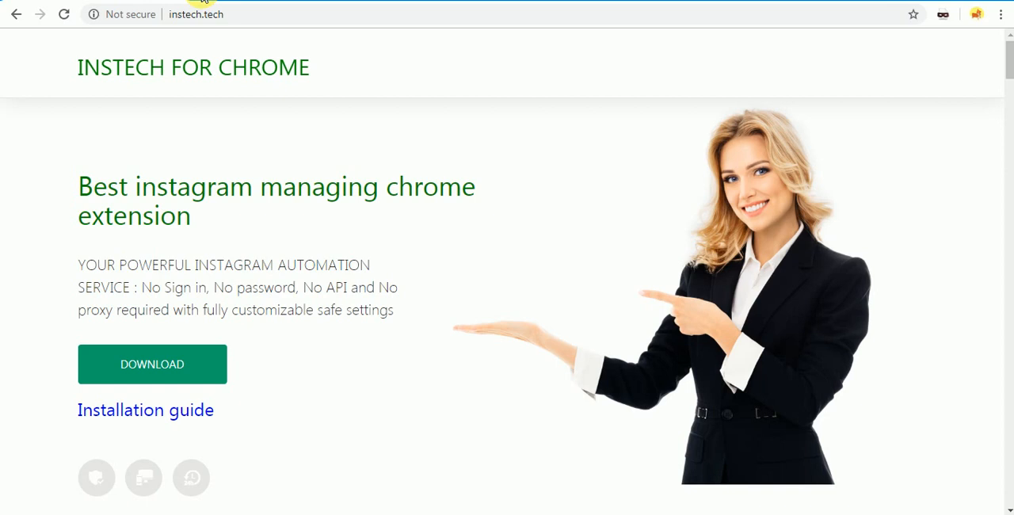
{"action": "mouse_move", "coordinate": [204, 11]}
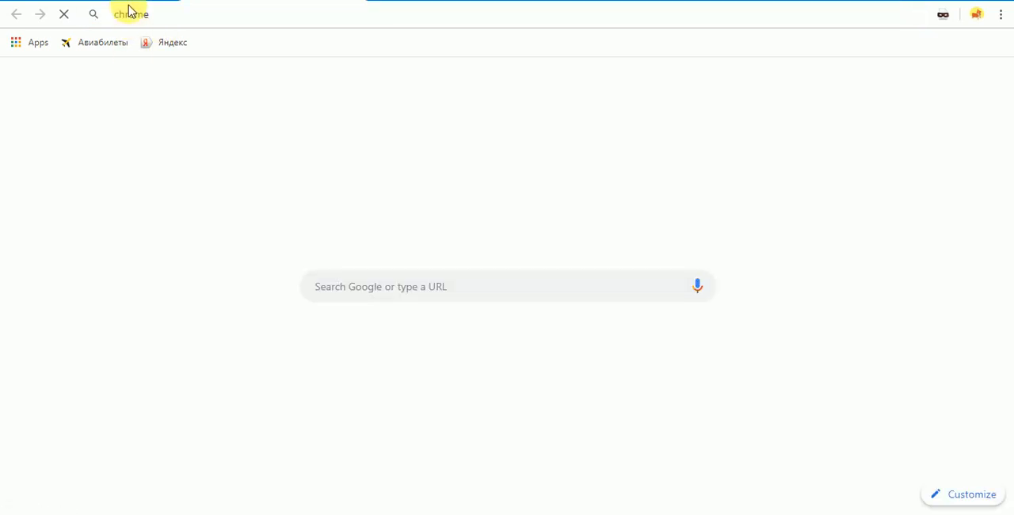
Go to chrome://extensions in a new tab.
{"action": "type", "text": "chrome://"}
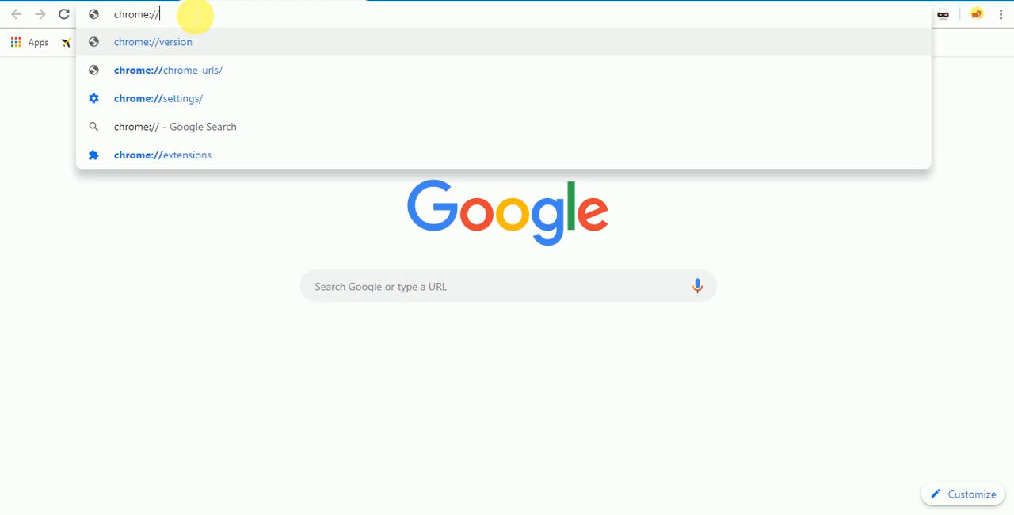
{"action": "type", "text": "extensions"}
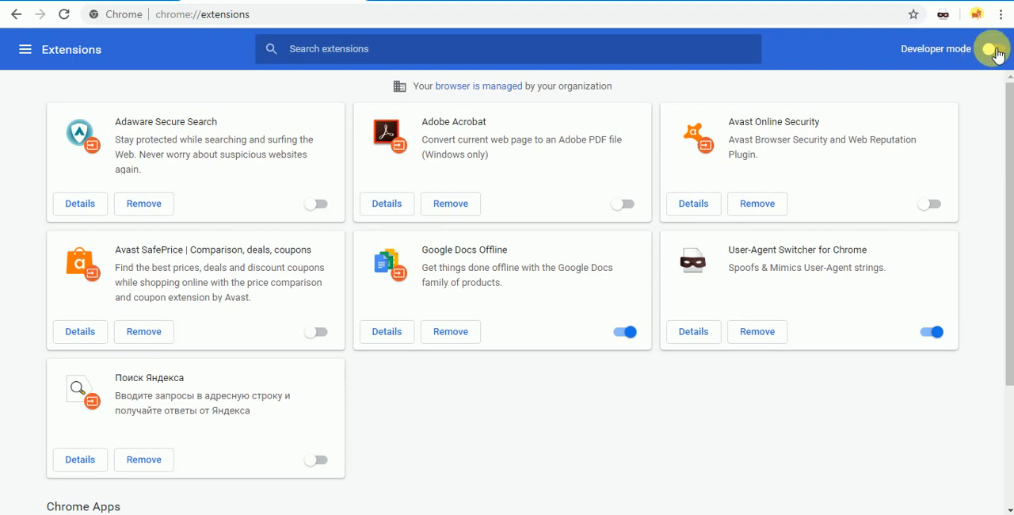
Switch on Developer mode and start Load unpacked.
{"action": "left_click", "coordinate": [992, 48]}
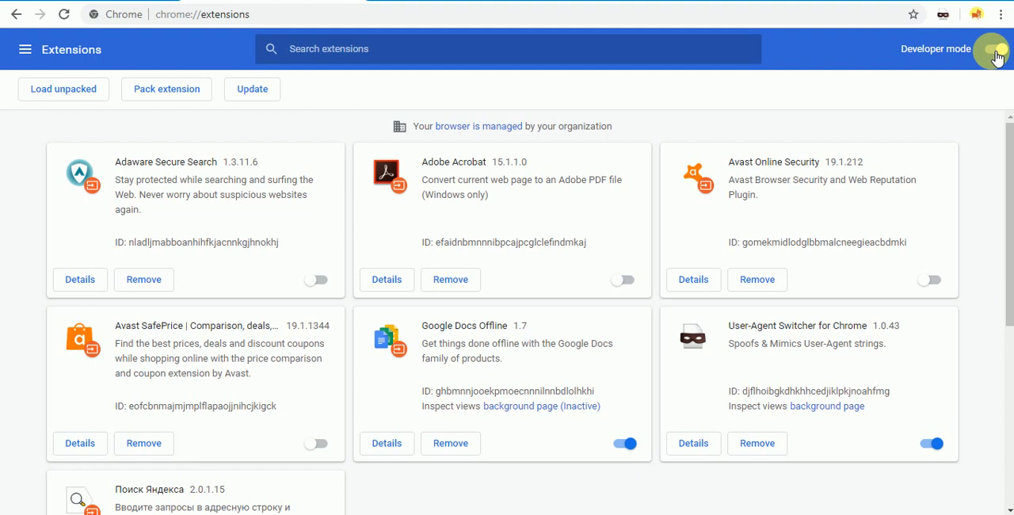
{"action": "left_click", "coordinate": [996, 50]}
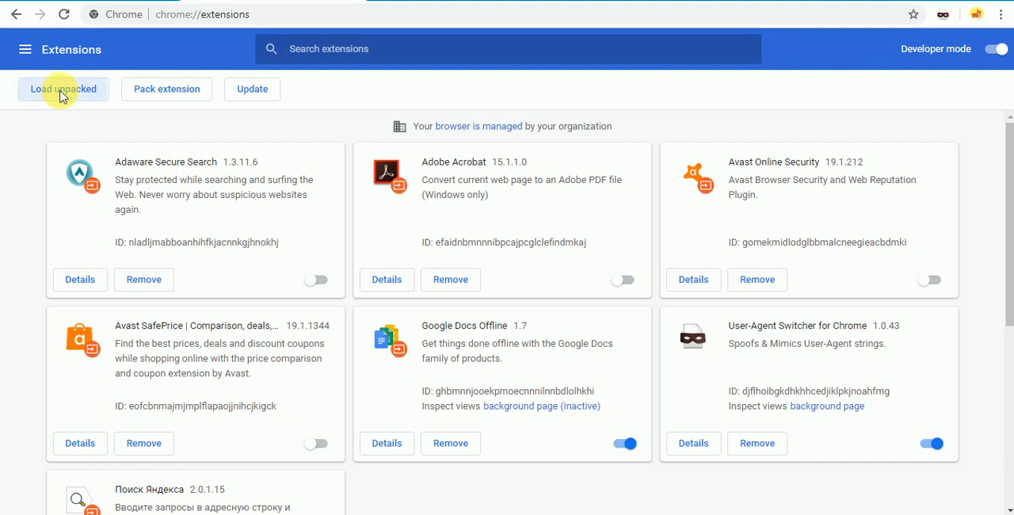
{"action": "left_click", "coordinate": [63, 89]}
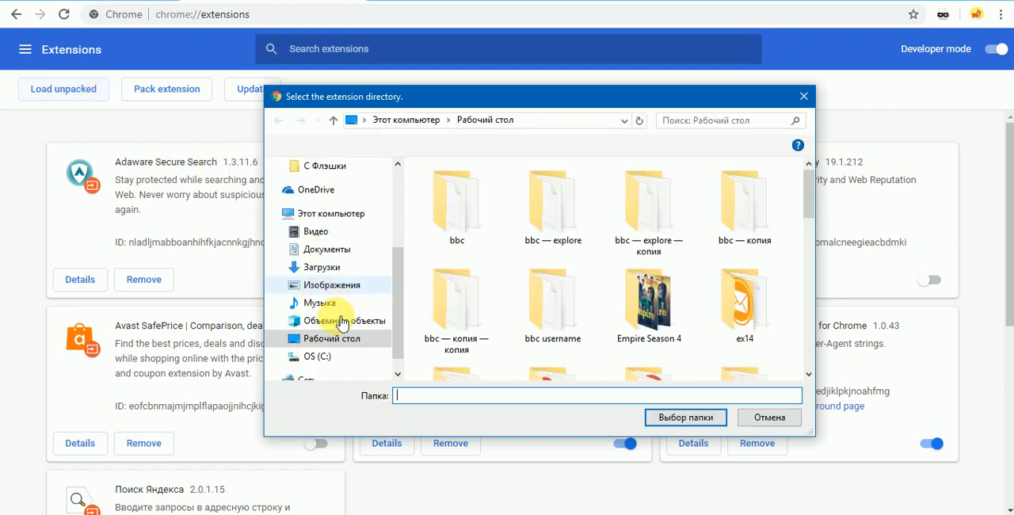
Browse to This PC > OS (C:) and select the release folder.
{"action": "left_click", "coordinate": [330, 213]}
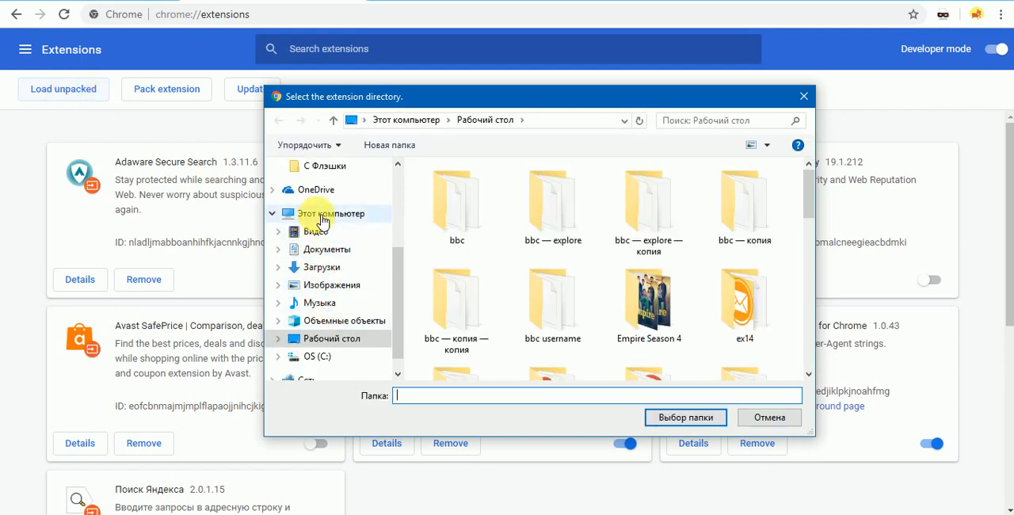
{"action": "left_click", "coordinate": [330, 213]}
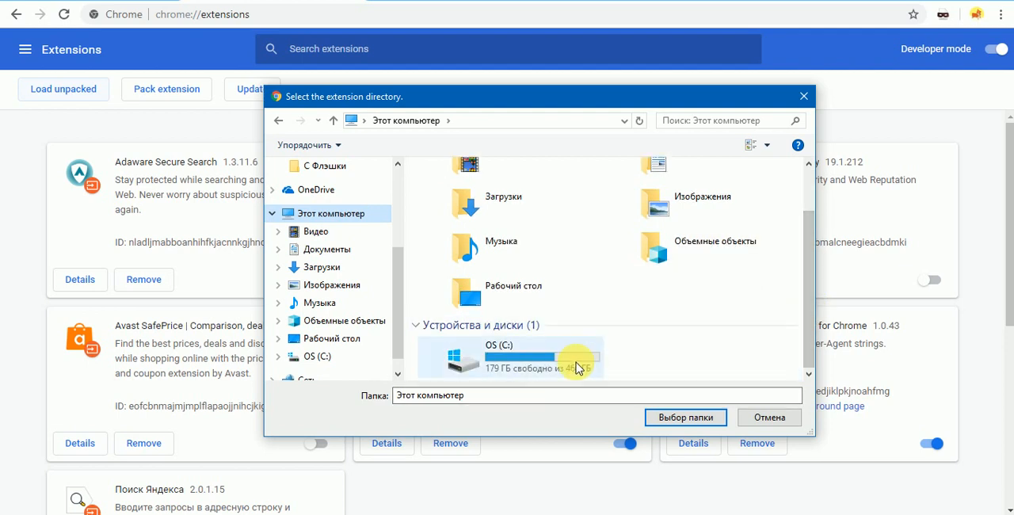
{"action": "double_click", "coordinate": [499, 358]}
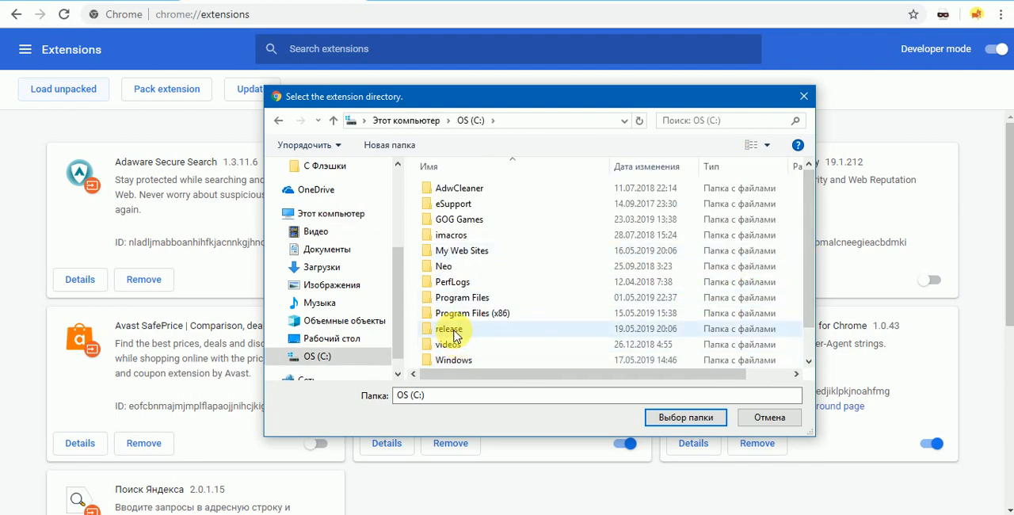
{"action": "left_click", "coordinate": [449, 329]}
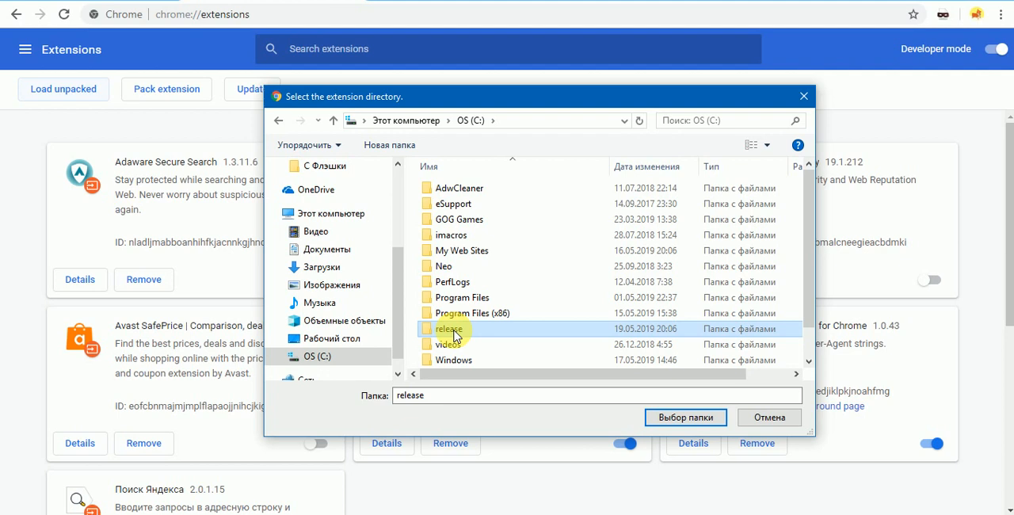
Open release, return to C:, and confirm release as the extension folder.
{"action": "double_click", "coordinate": [448, 329]}
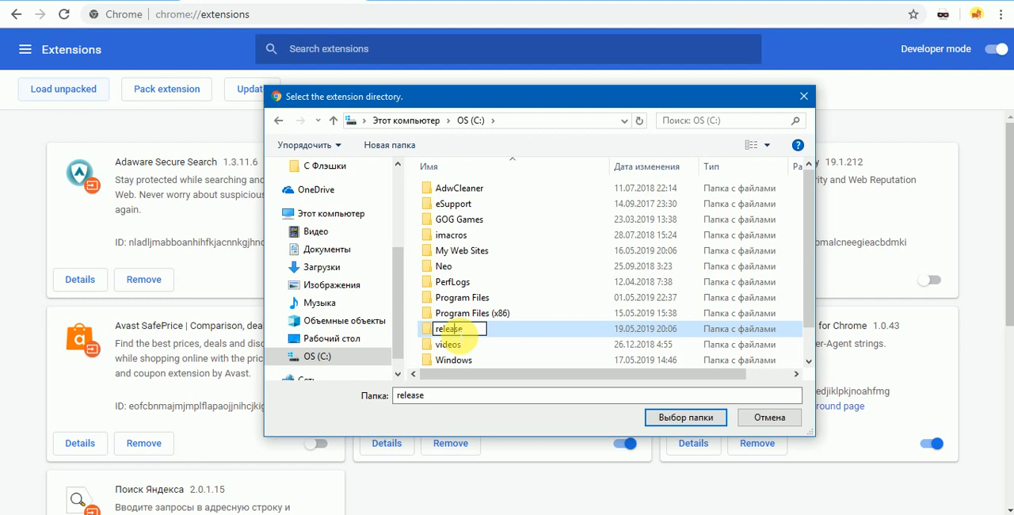
{"action": "double_click", "coordinate": [448, 329]}
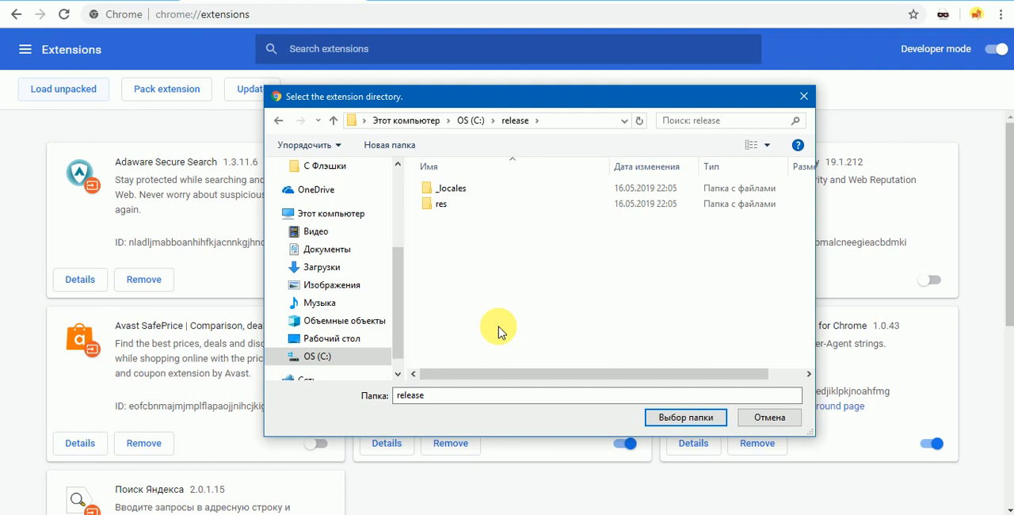
{"action": "mouse_move", "coordinate": [279, 121]}
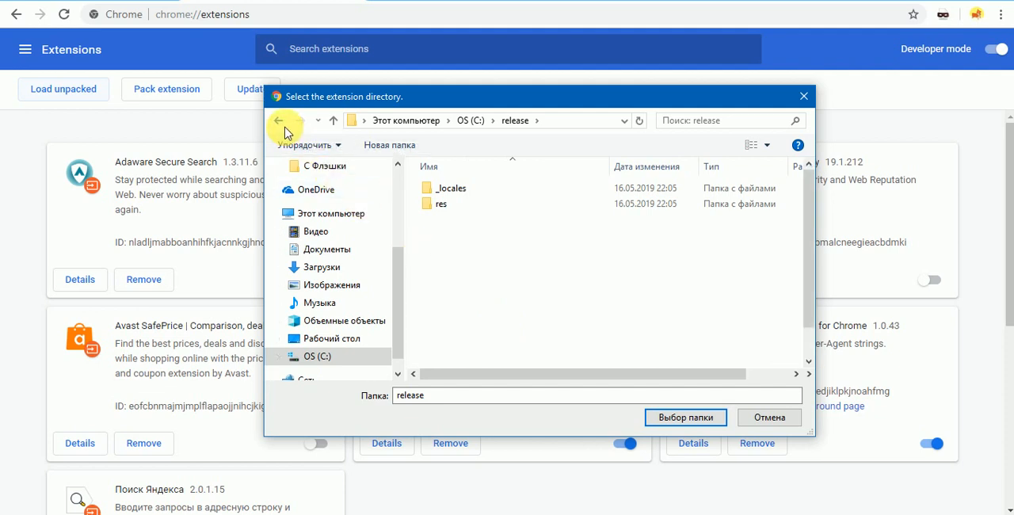
{"action": "left_click", "coordinate": [278, 120]}
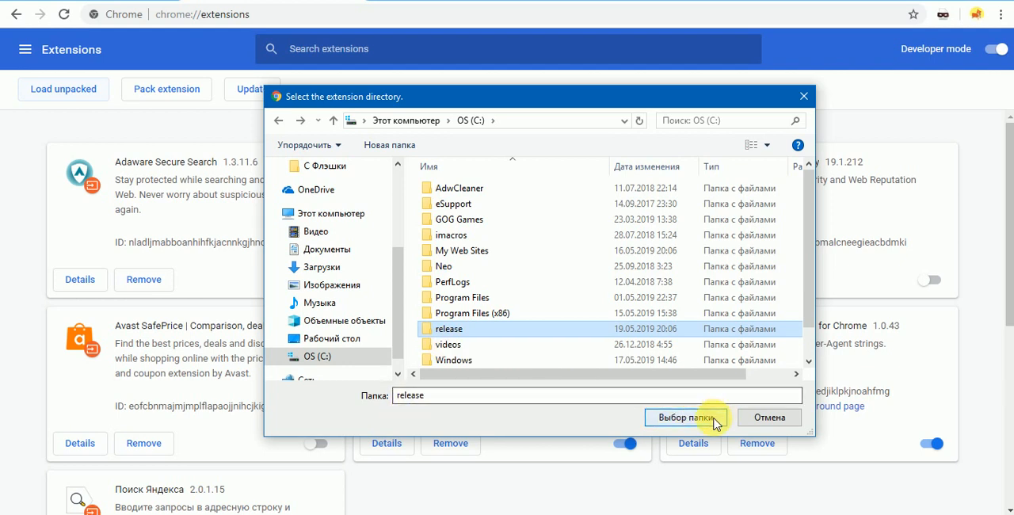
{"action": "left_click", "coordinate": [682, 418]}
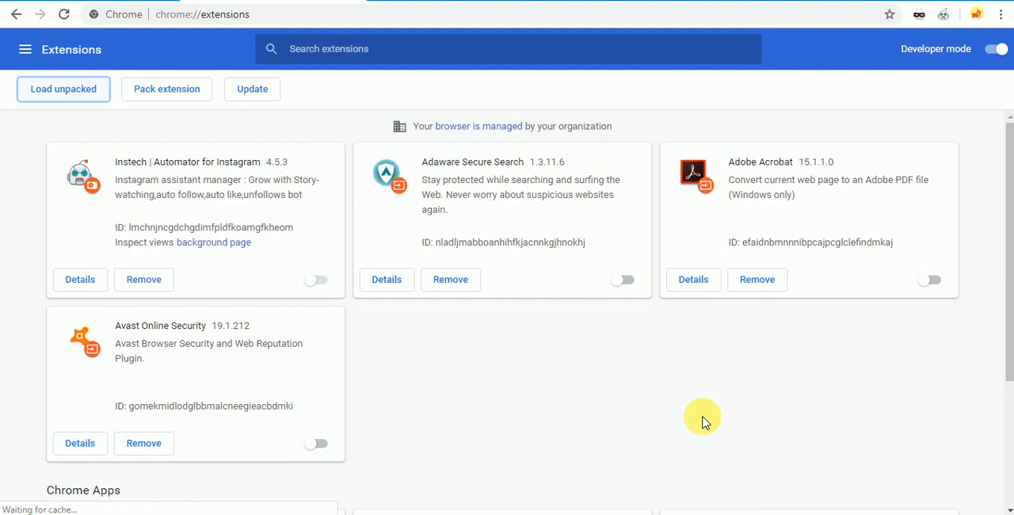
Open the Instech Automator dashboard from its toolbar icon, showing Like Tasks.
{"action": "left_click", "coordinate": [213, 242]}
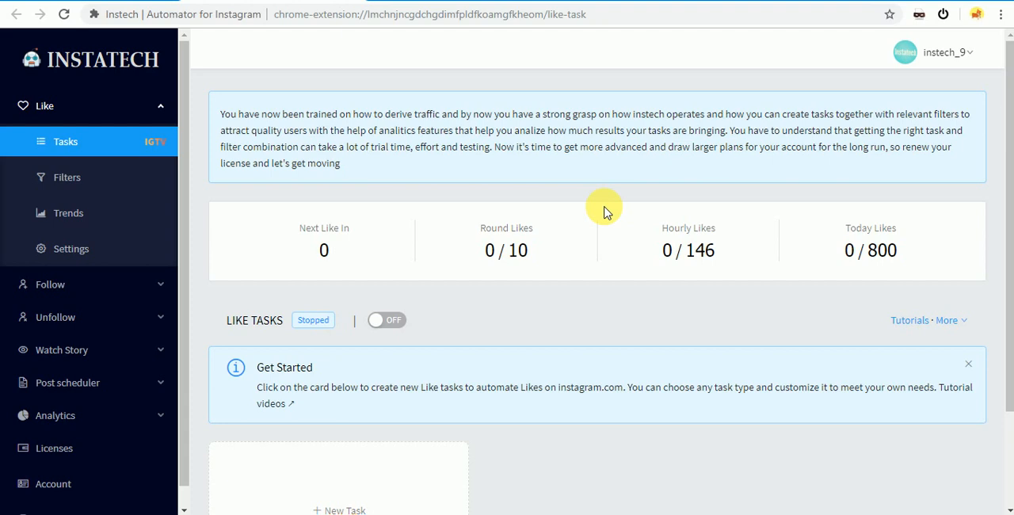
{"action": "mouse_move", "coordinate": [220, 195]}
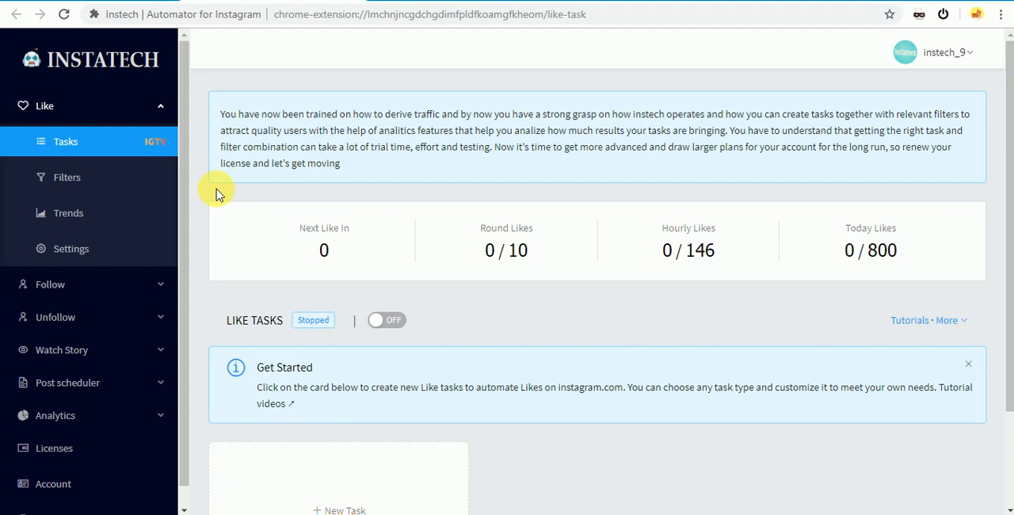
{"action": "mouse_move", "coordinate": [185, 173]}
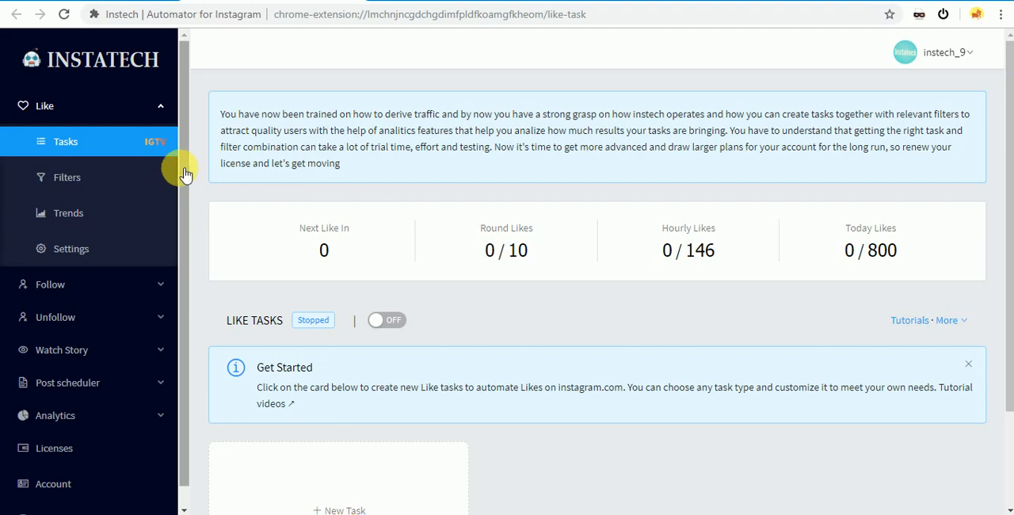